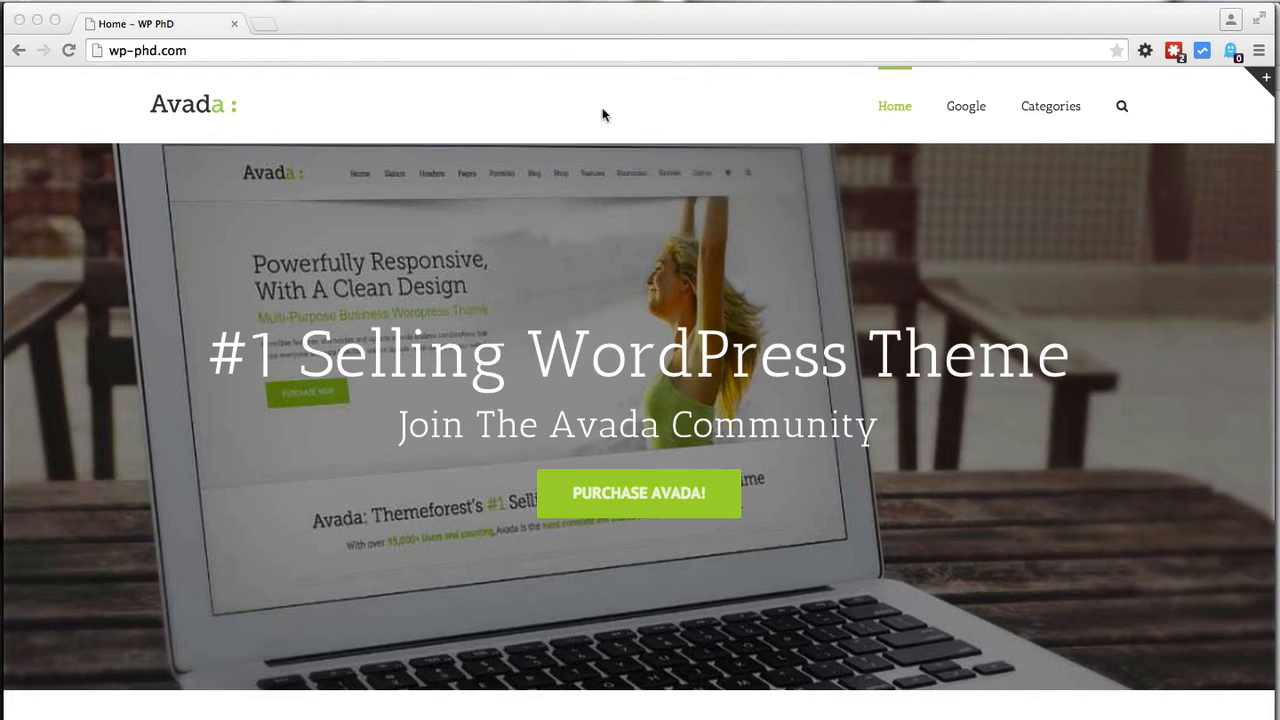
mouse_move(548, 52)
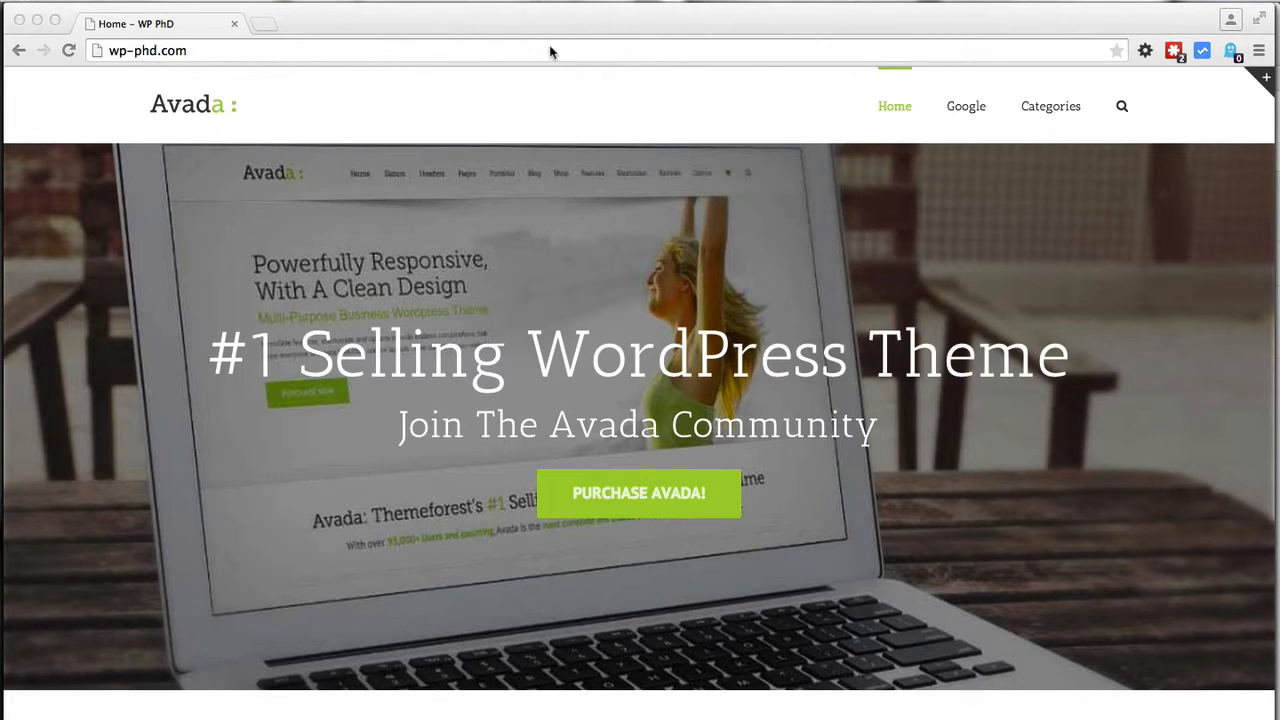
- Navigate to the site's wp-login page from the browser address bar
left_click(148, 50)
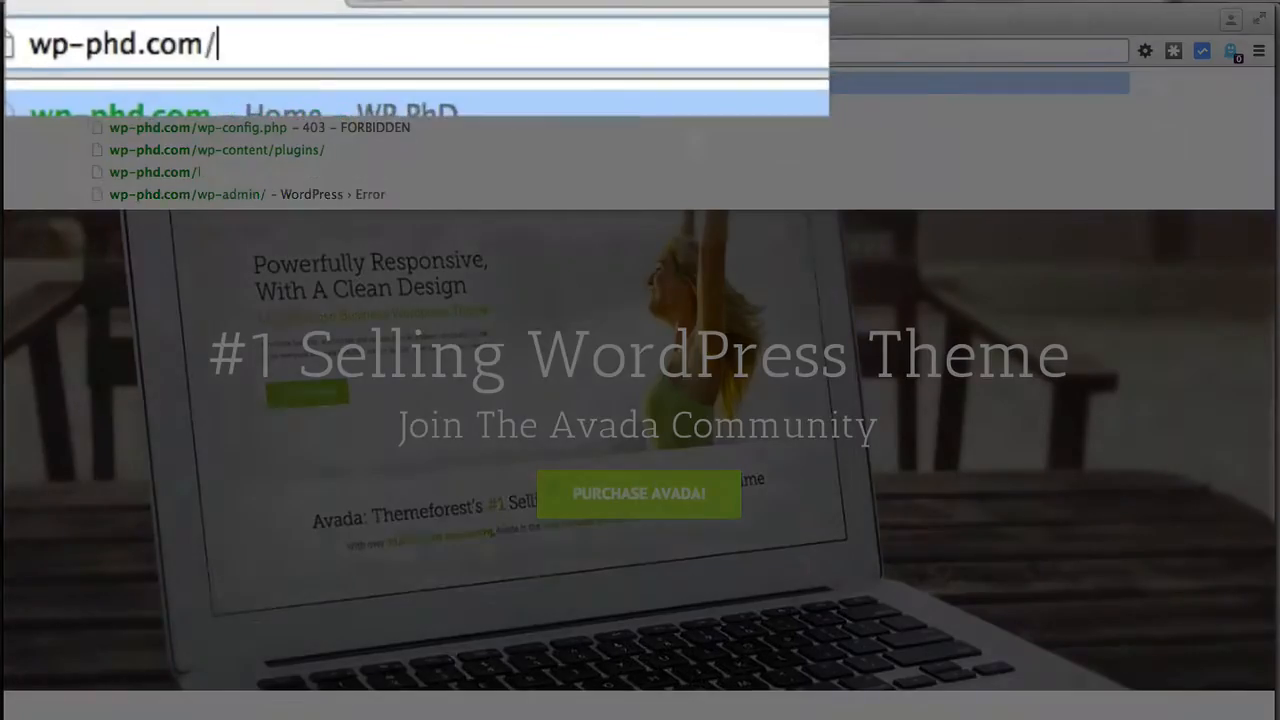
type("wp-login.php?redirect_to=http%3A%2F%2Fwp-phd.com%2Fwp-admin%2F&reauth=1")
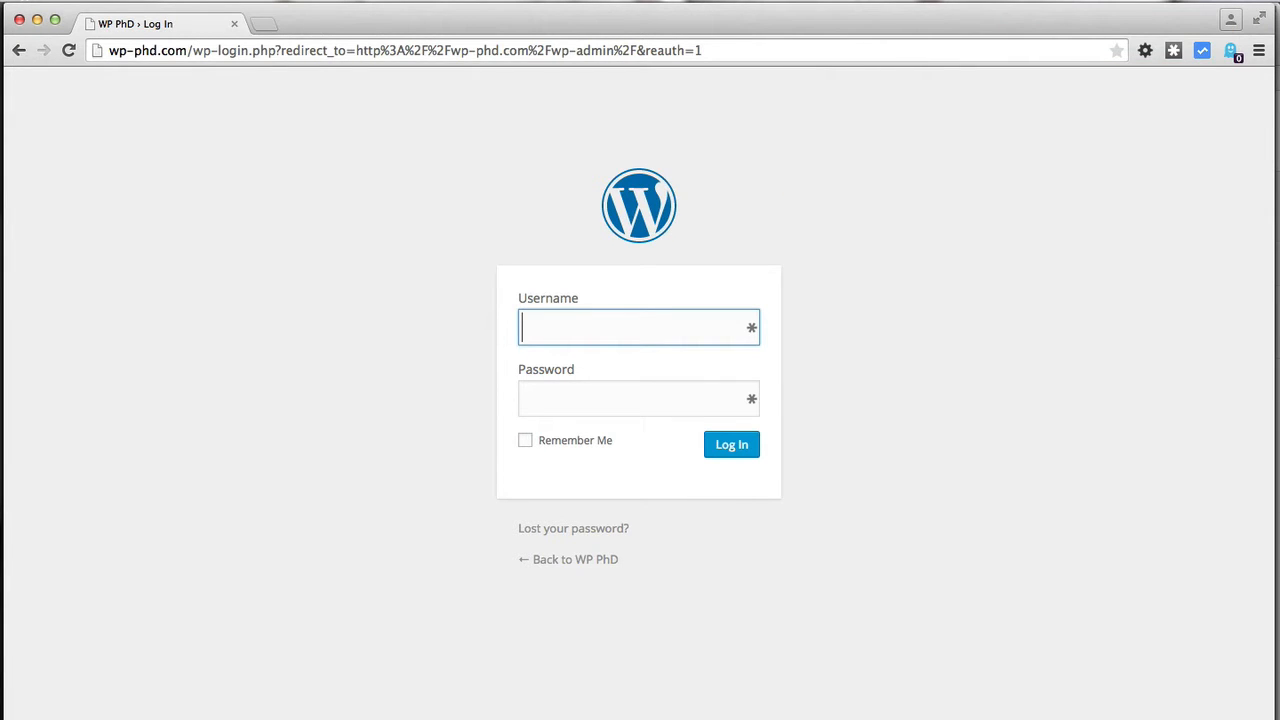
- Log in, go to Add New plugin and install the Move Login plugin
left_click(732, 444)
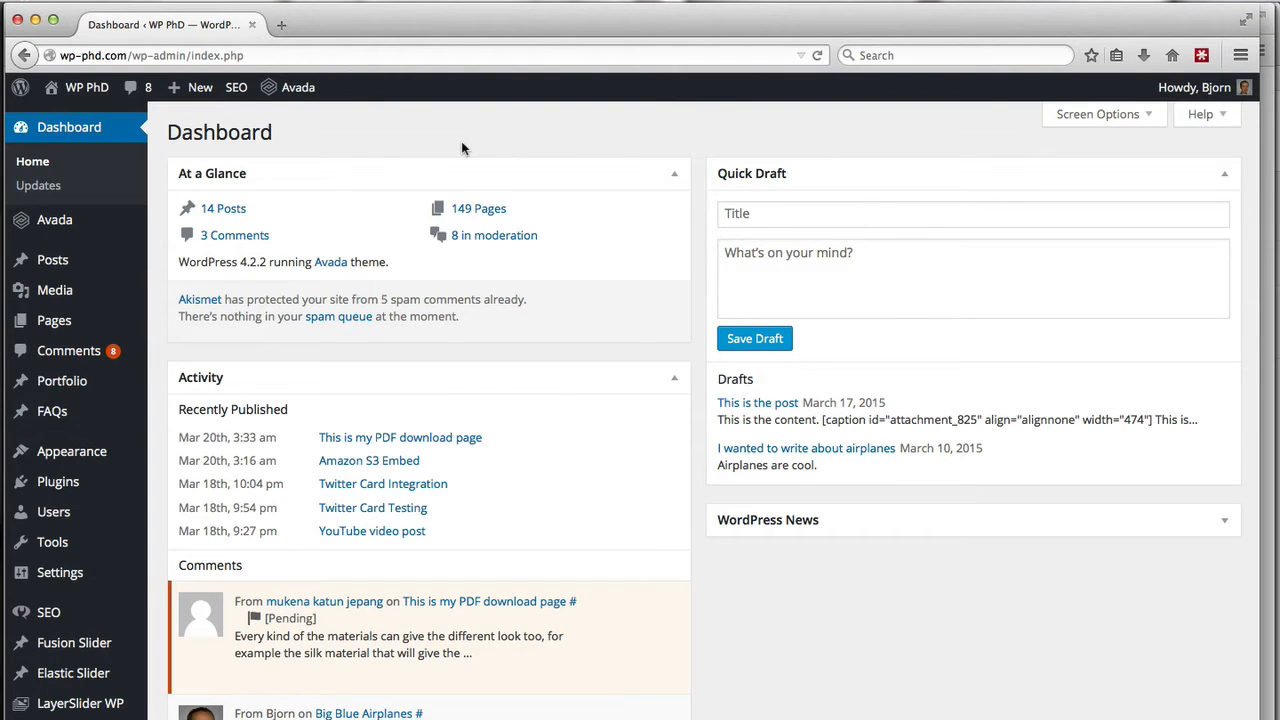
mouse_move(56, 482)
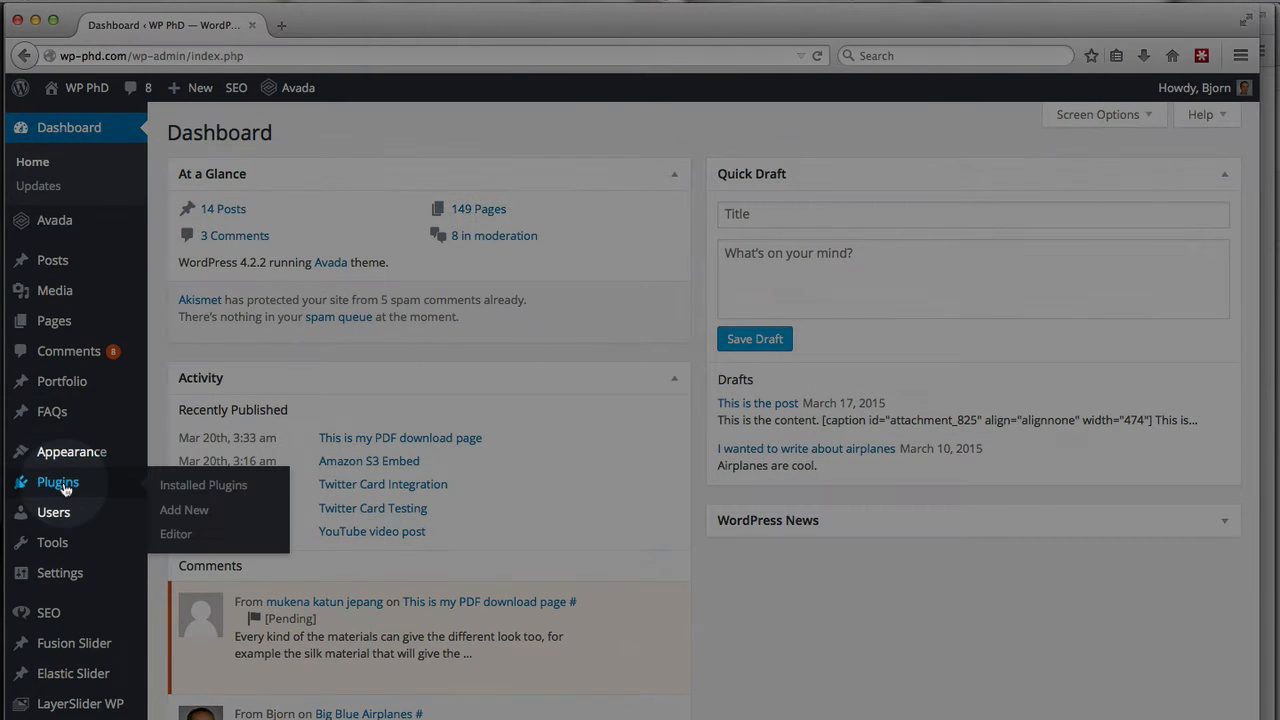
mouse_move(184, 510)
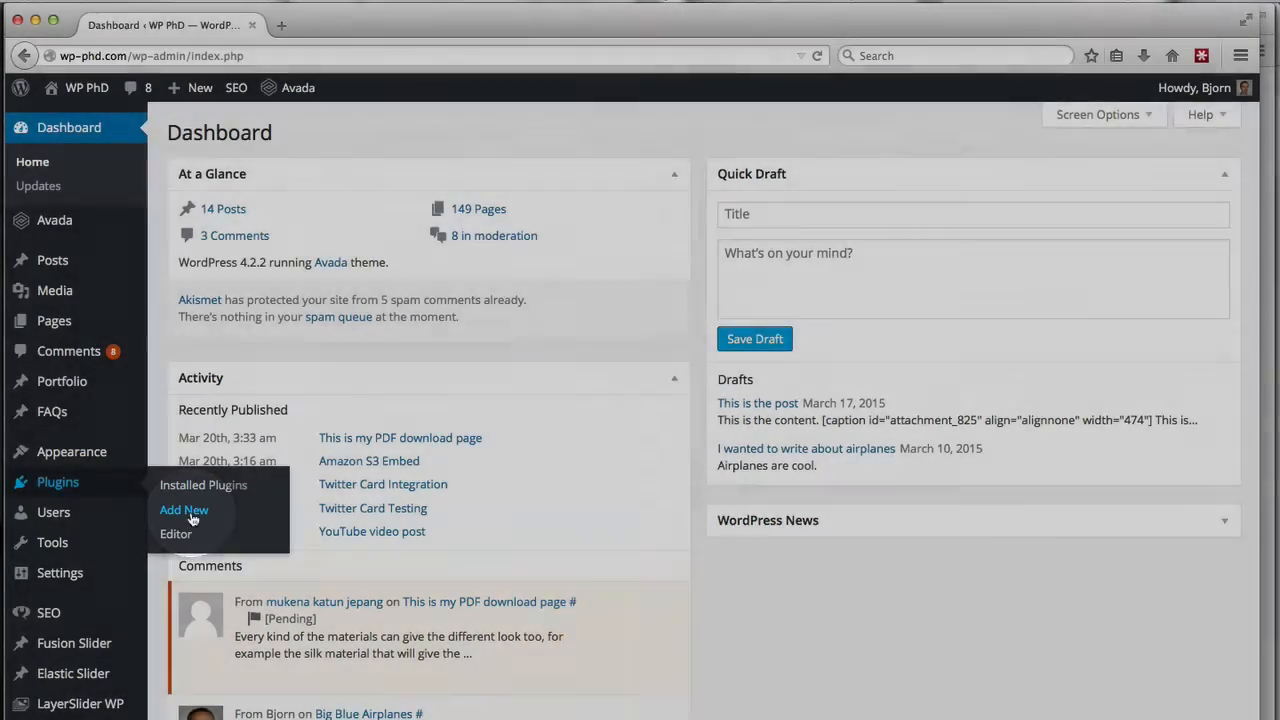
left_click(184, 510)
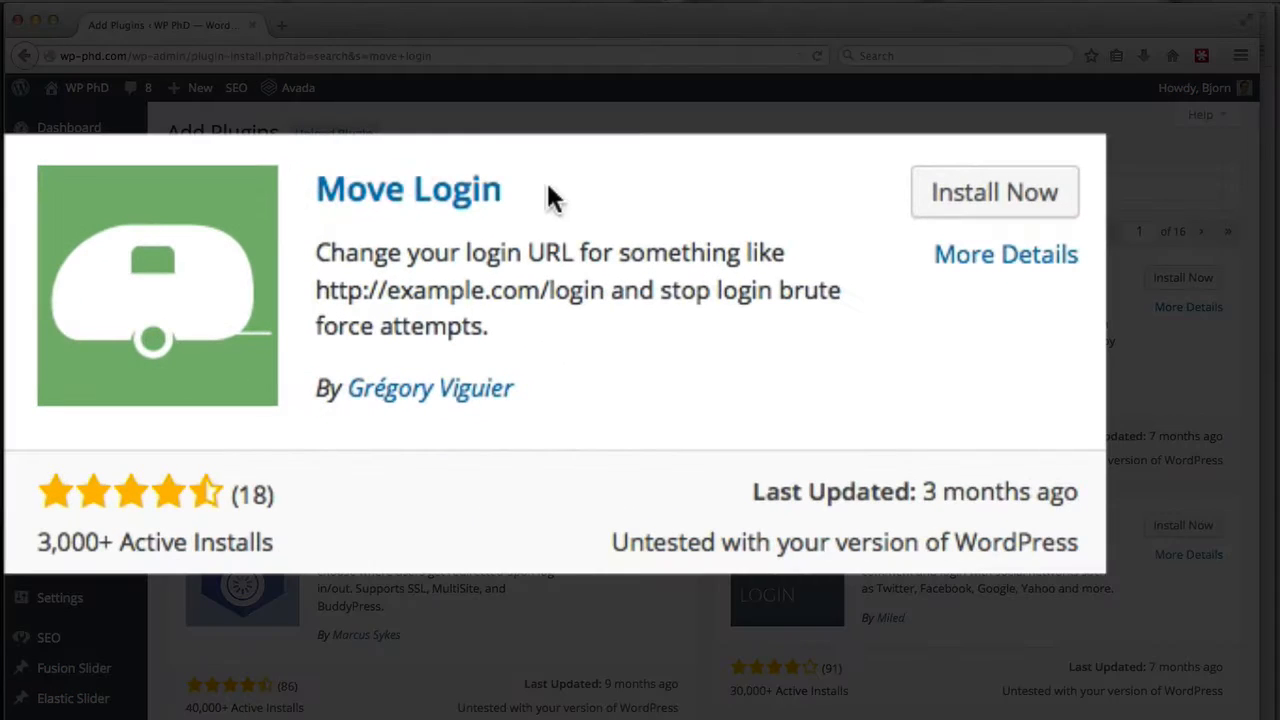
mouse_move(484, 410)
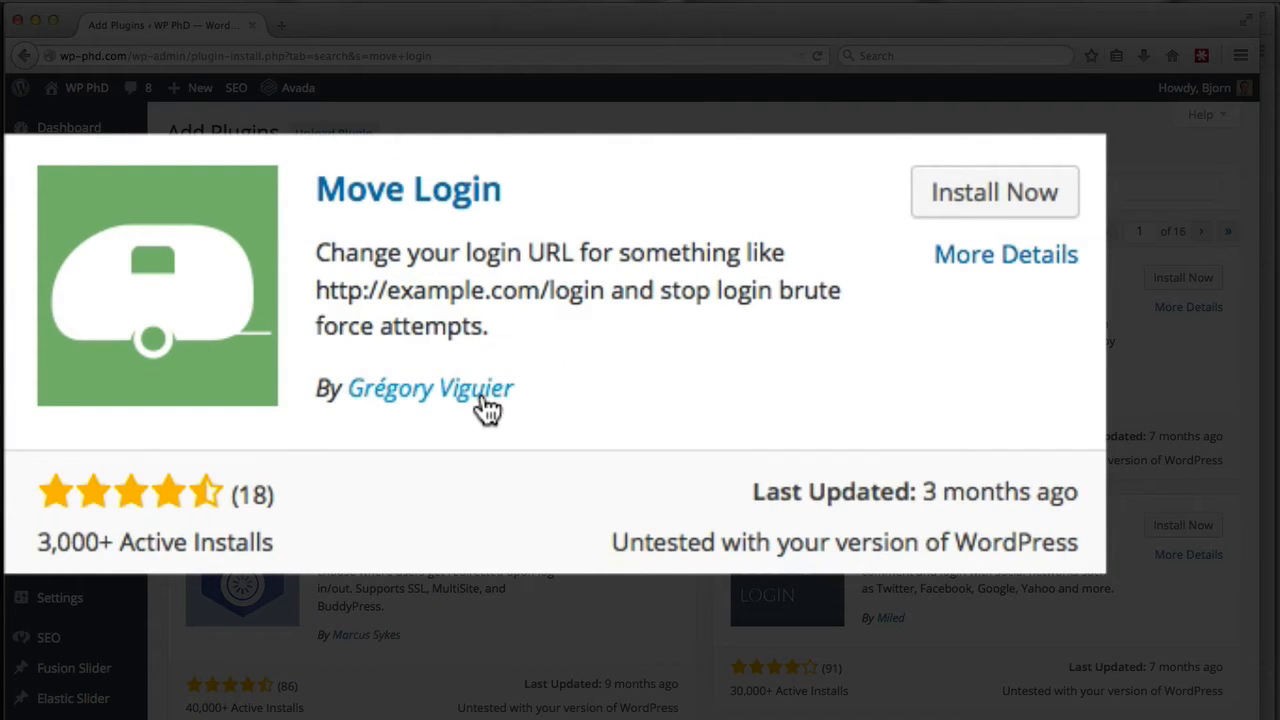
left_click(992, 192)
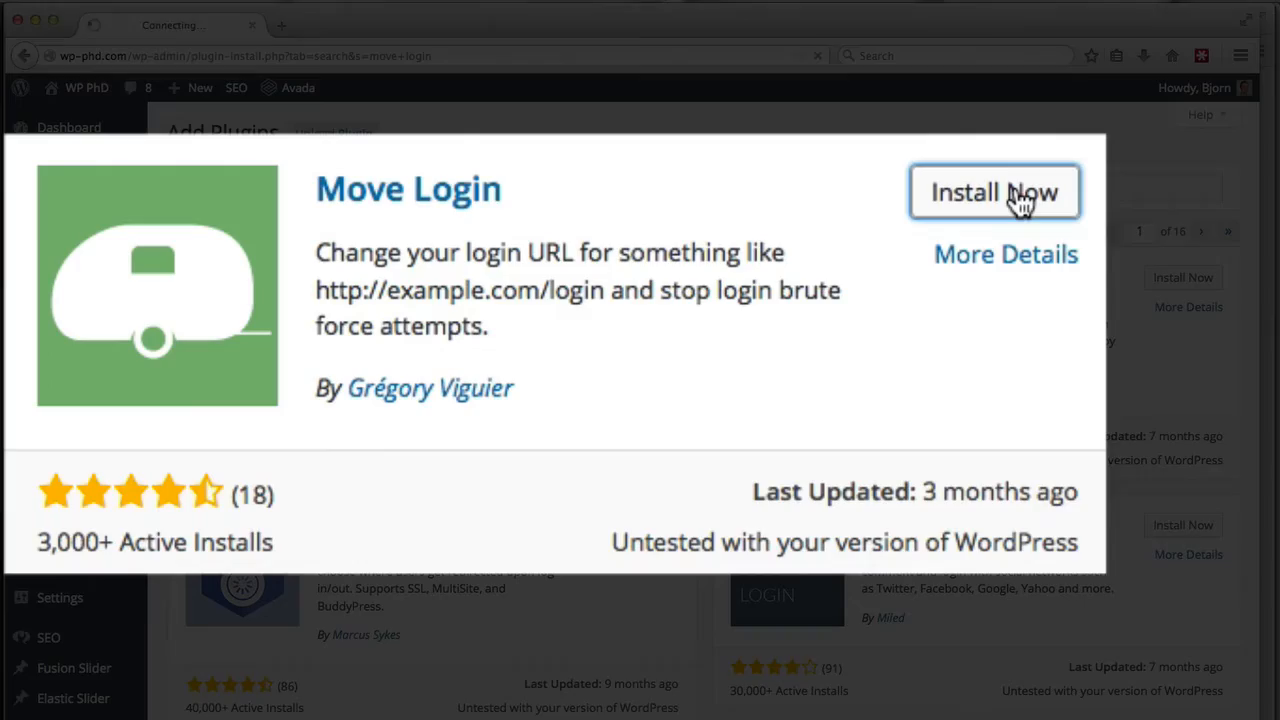
left_click(992, 192)
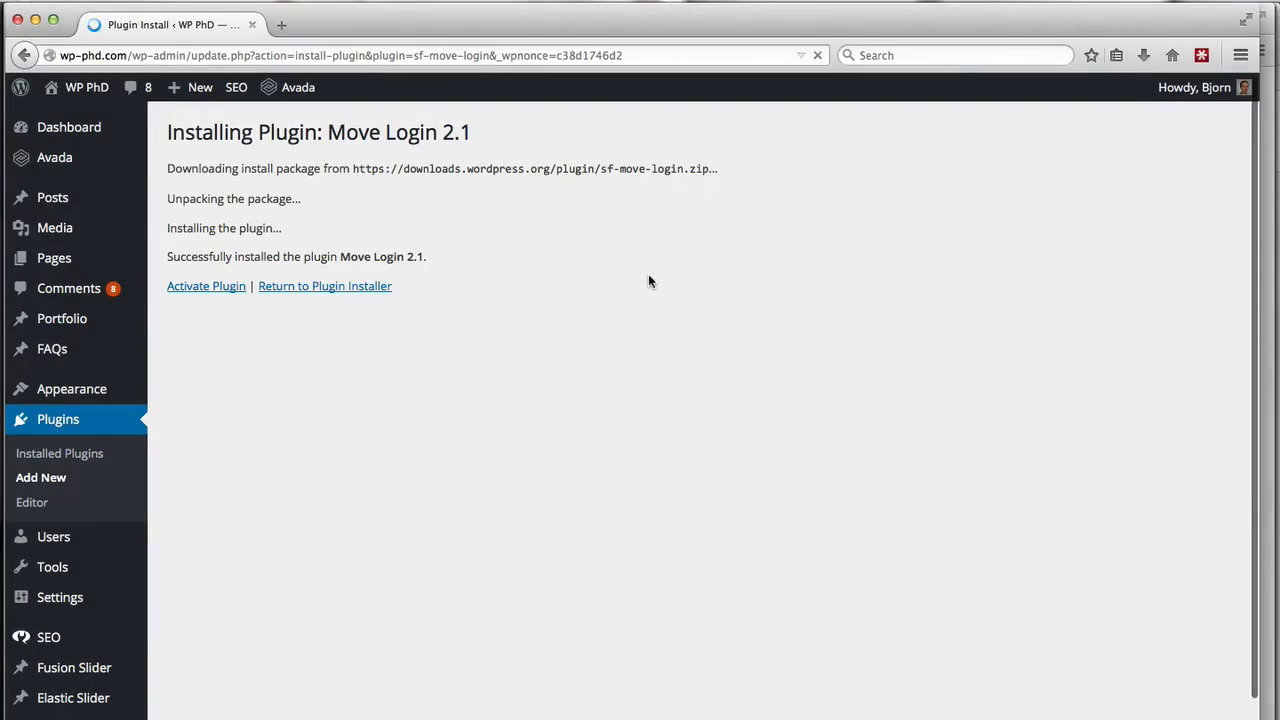
- Activate Move Login and go to its settings page under Settings
left_click(206, 286)
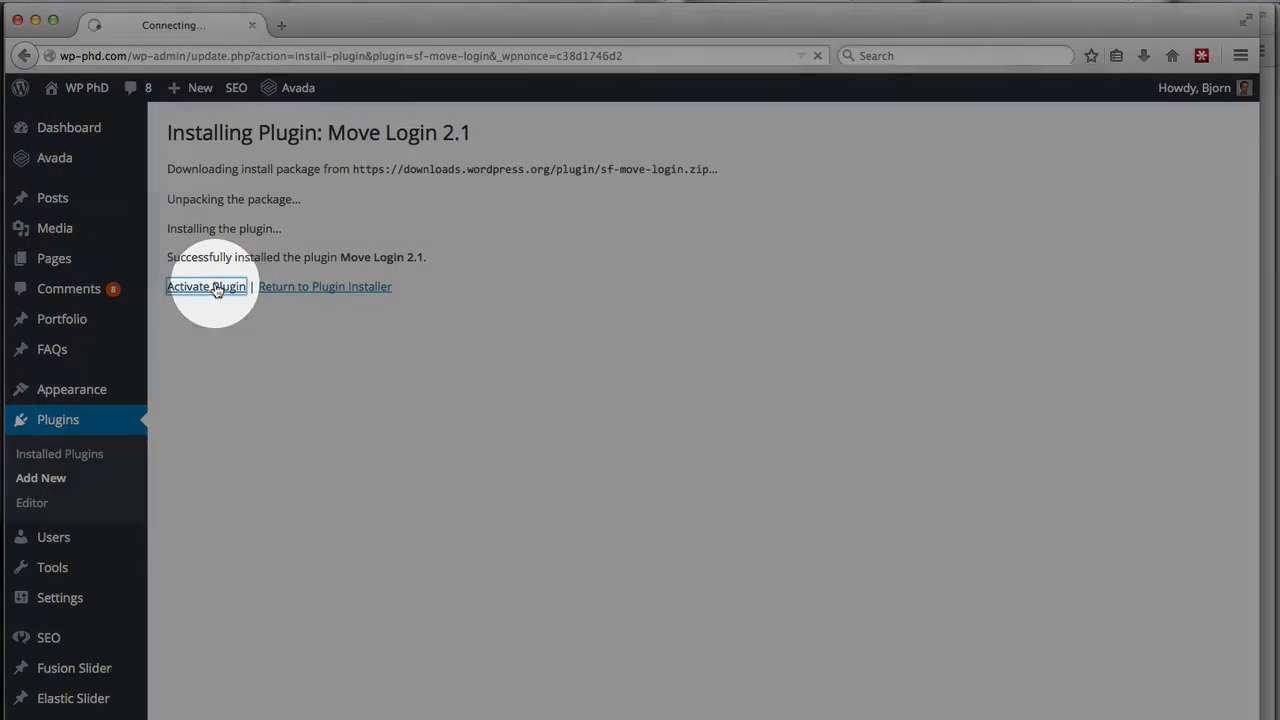
left_click(206, 286)
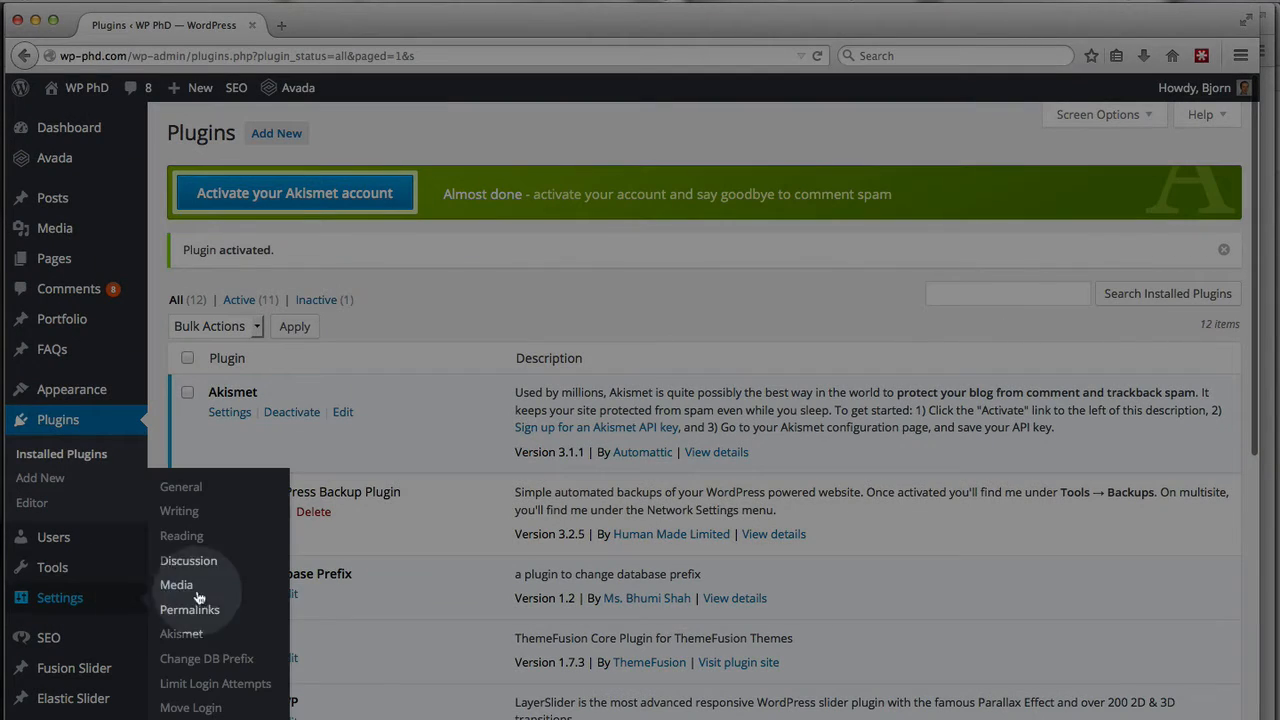
left_click(190, 708)
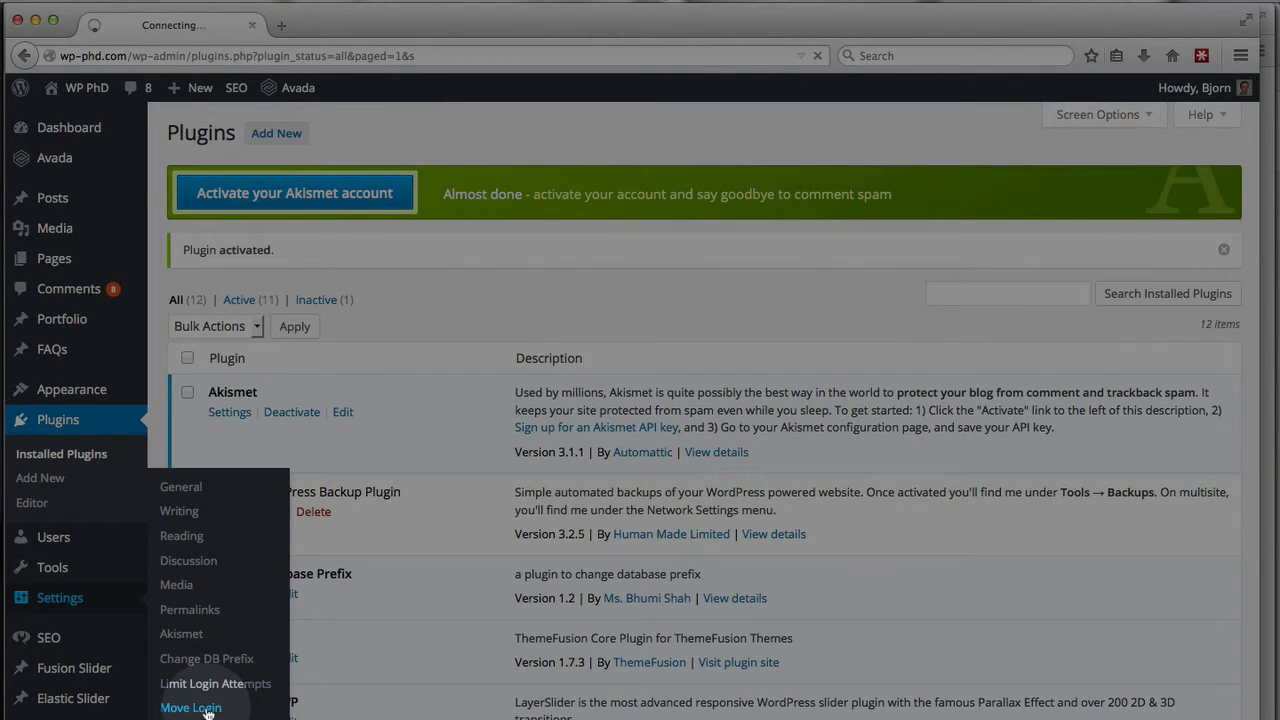
left_click(190, 708)
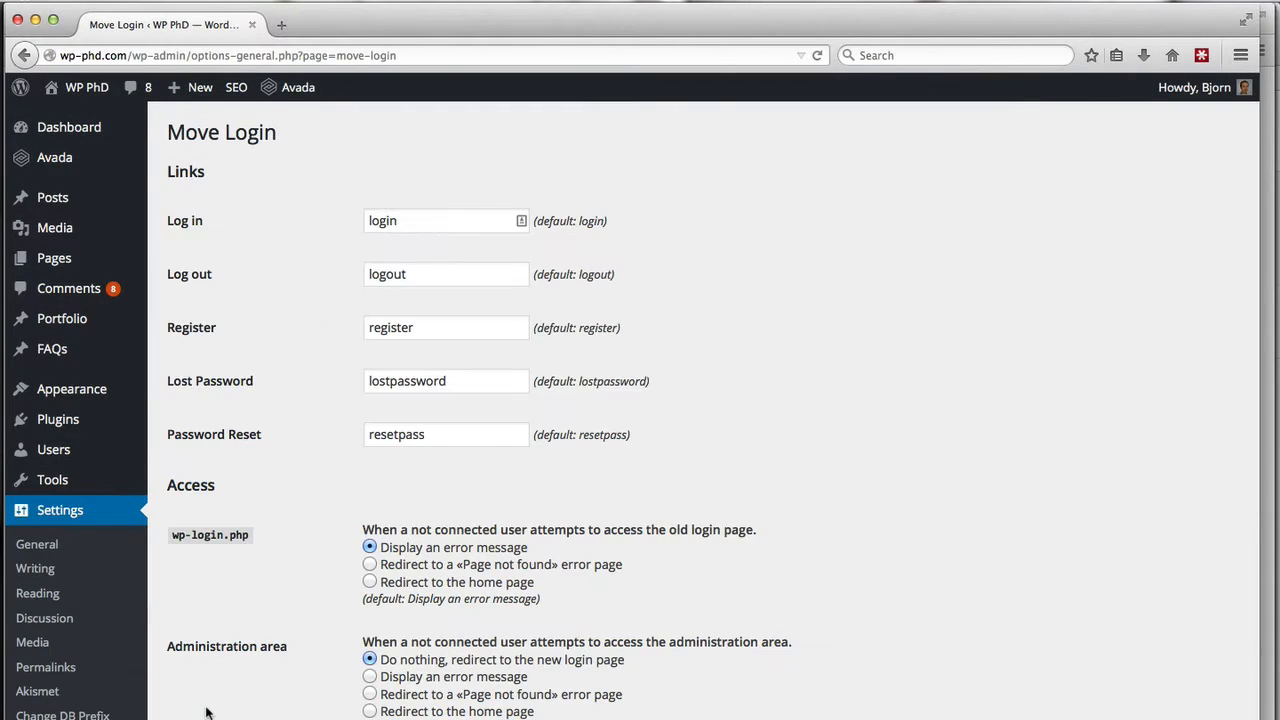
mouse_move(736, 266)
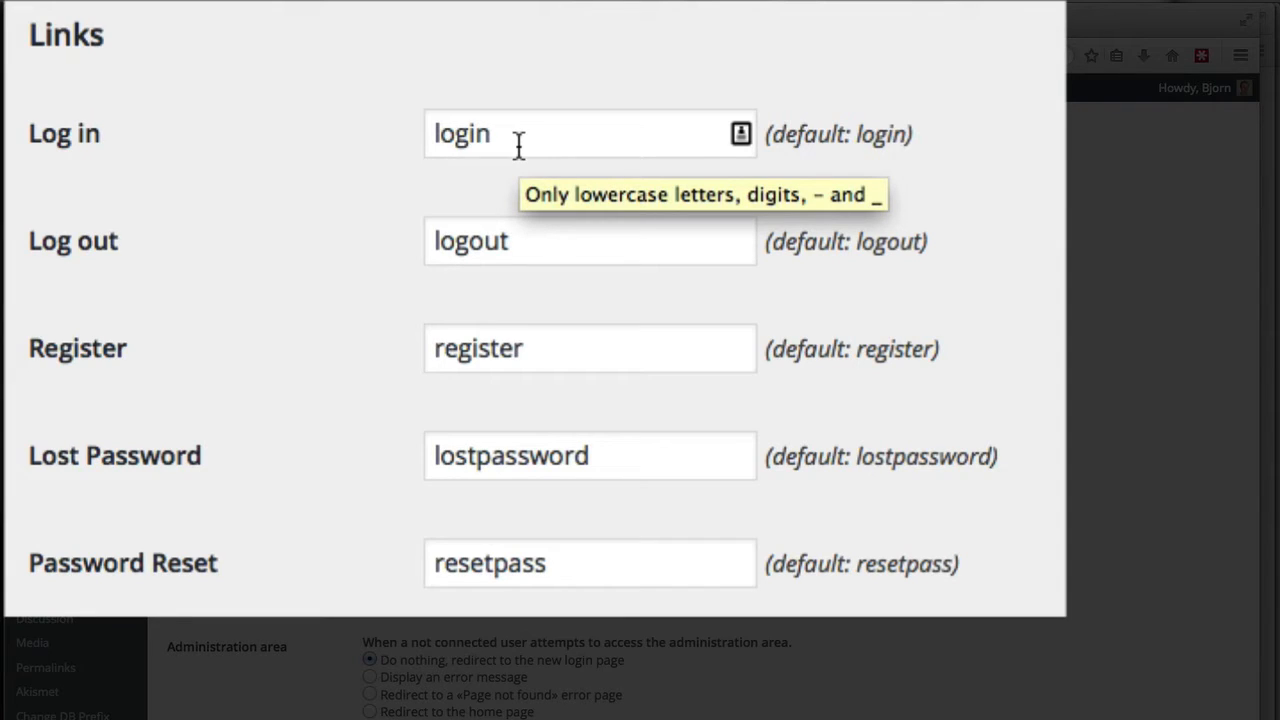
- Replace the Log in slug with 'bulldozer', leaving logout and other slugs at defaults
double_click(460, 132)
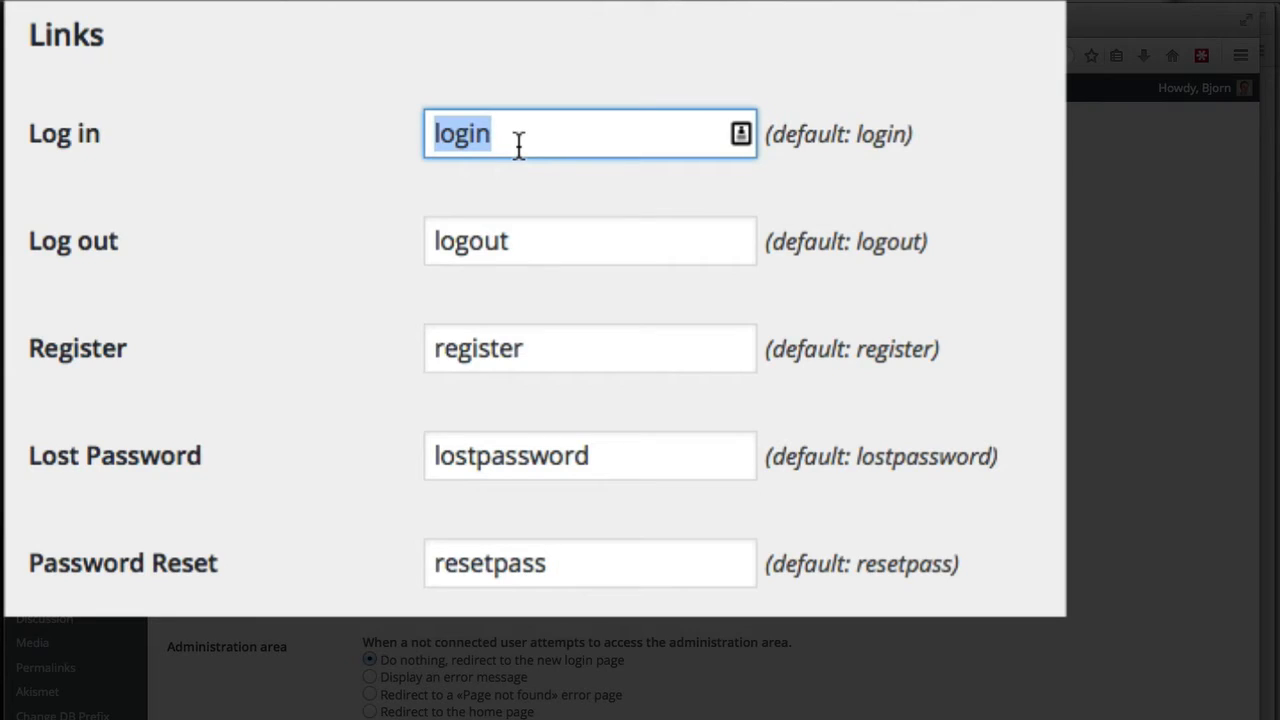
type("sdhfoiwefndks")
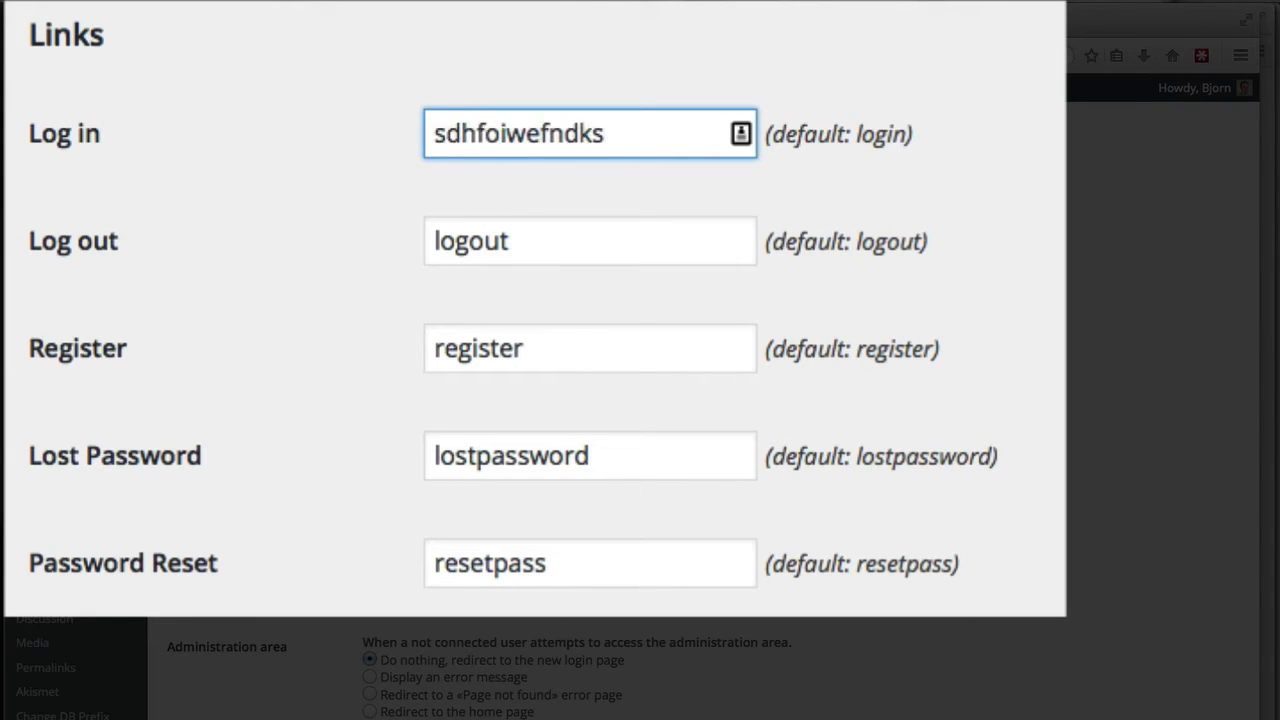
left_click(590, 132)
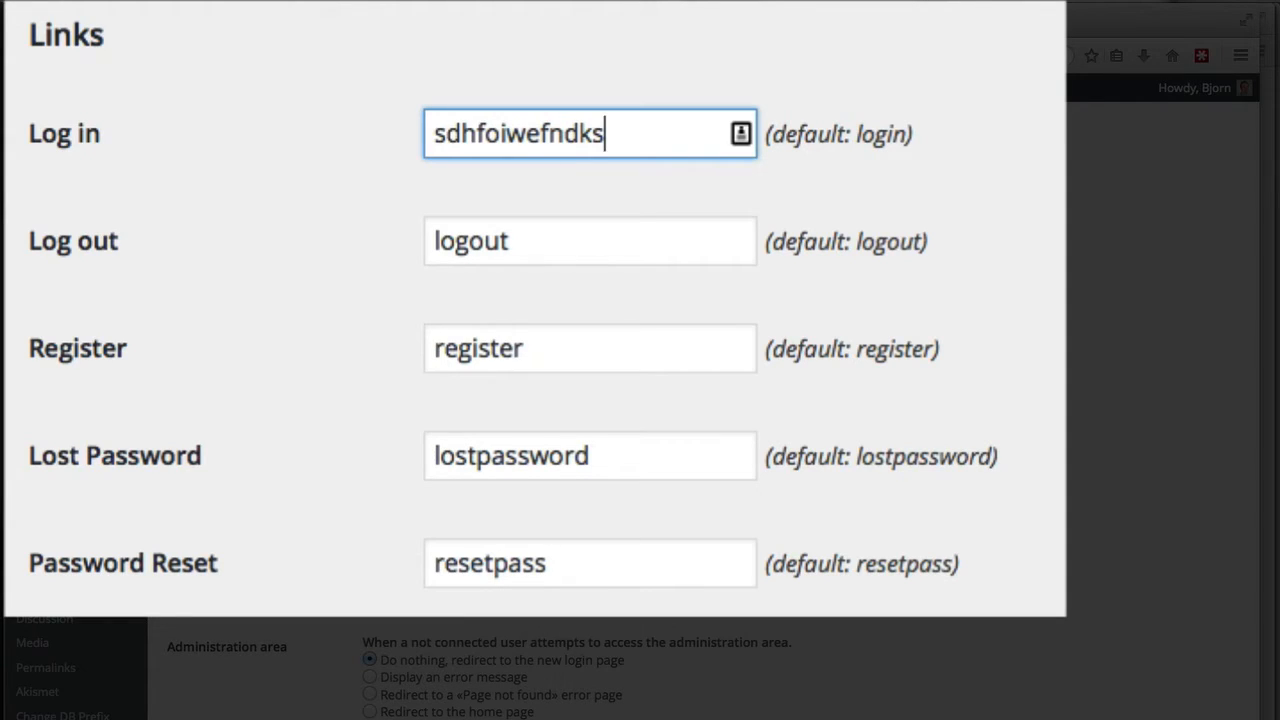
type("bulldo")
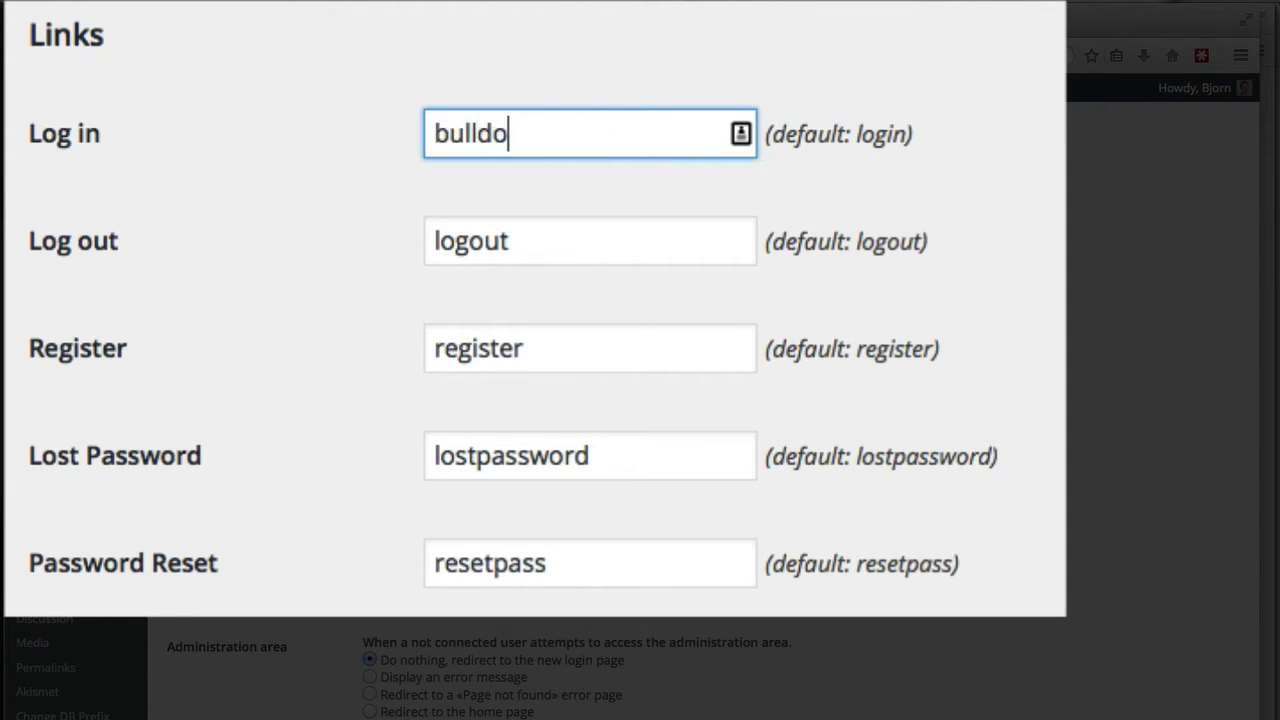
type("zer")
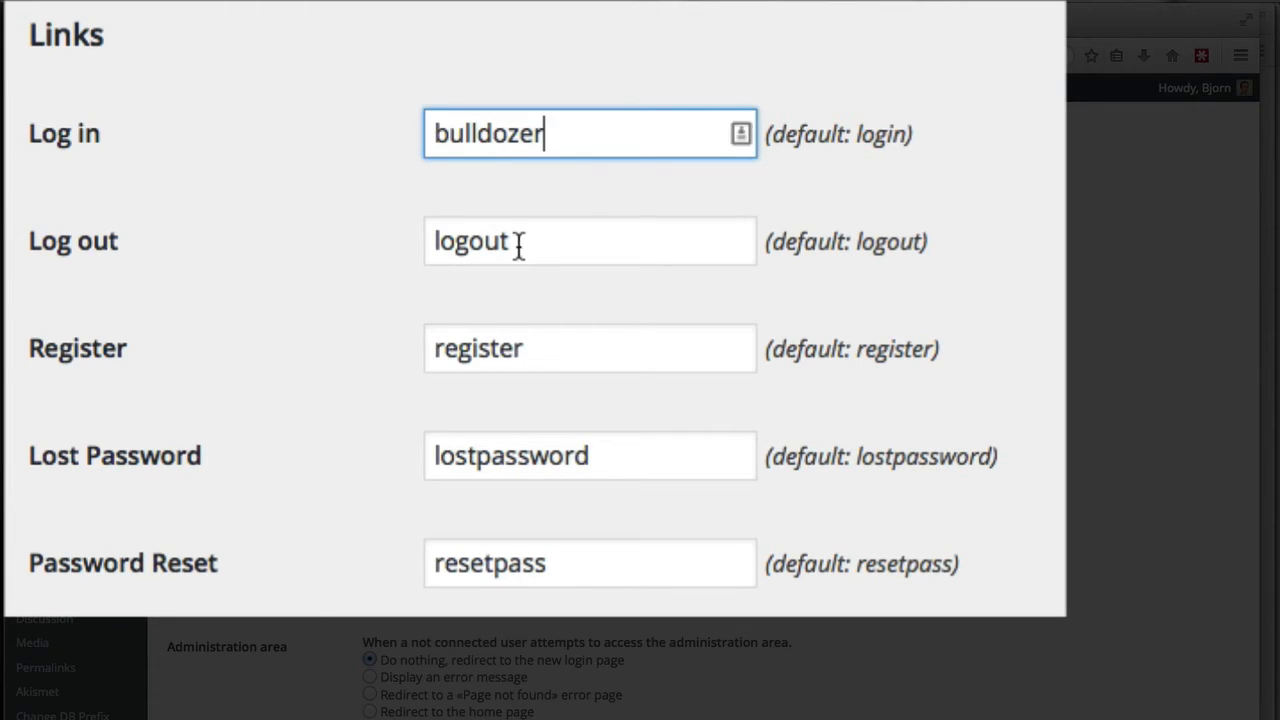
double_click(476, 348)
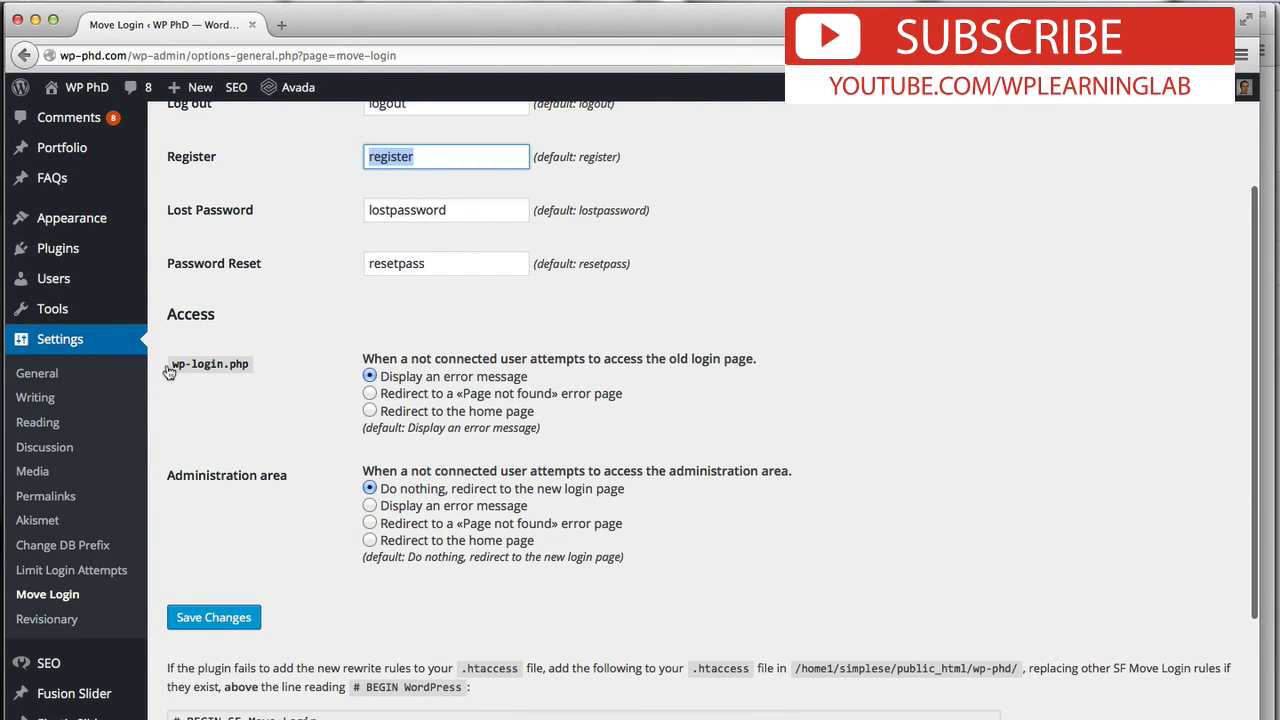
mouse_move(222, 372)
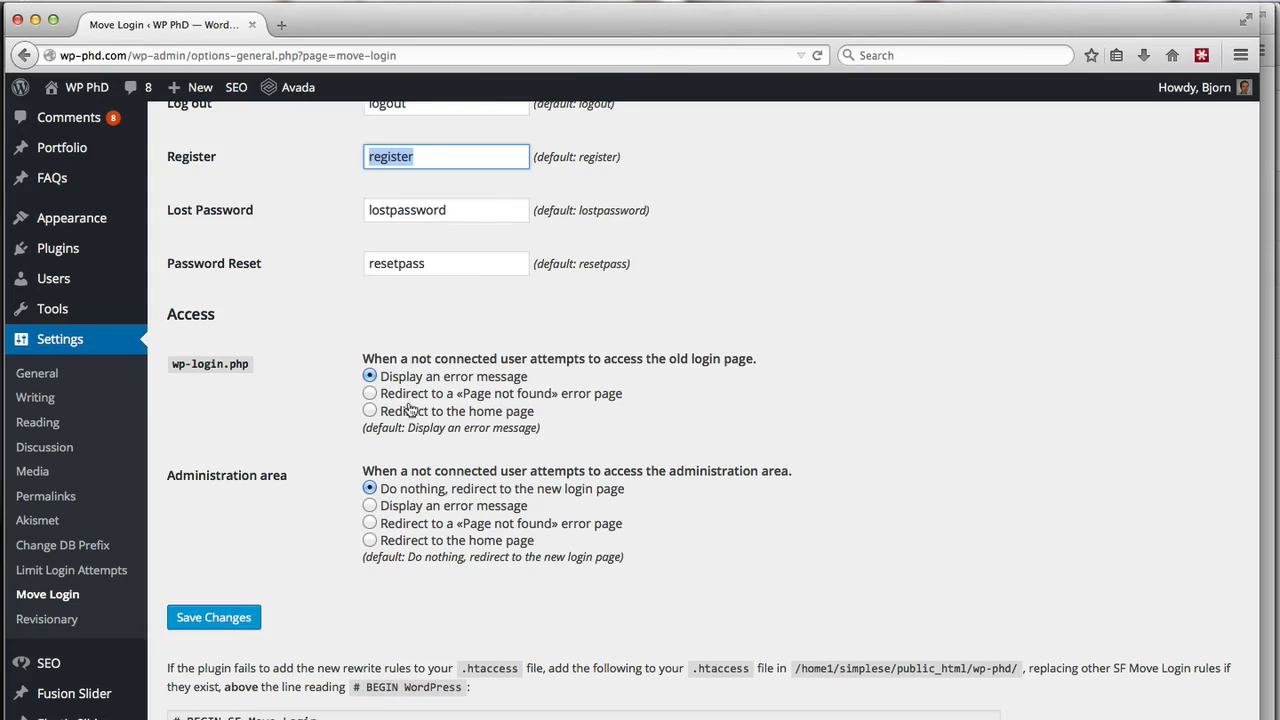
- Redirect wp-login.php and Administration area visitors to a Page not found error, then save
left_click(370, 392)
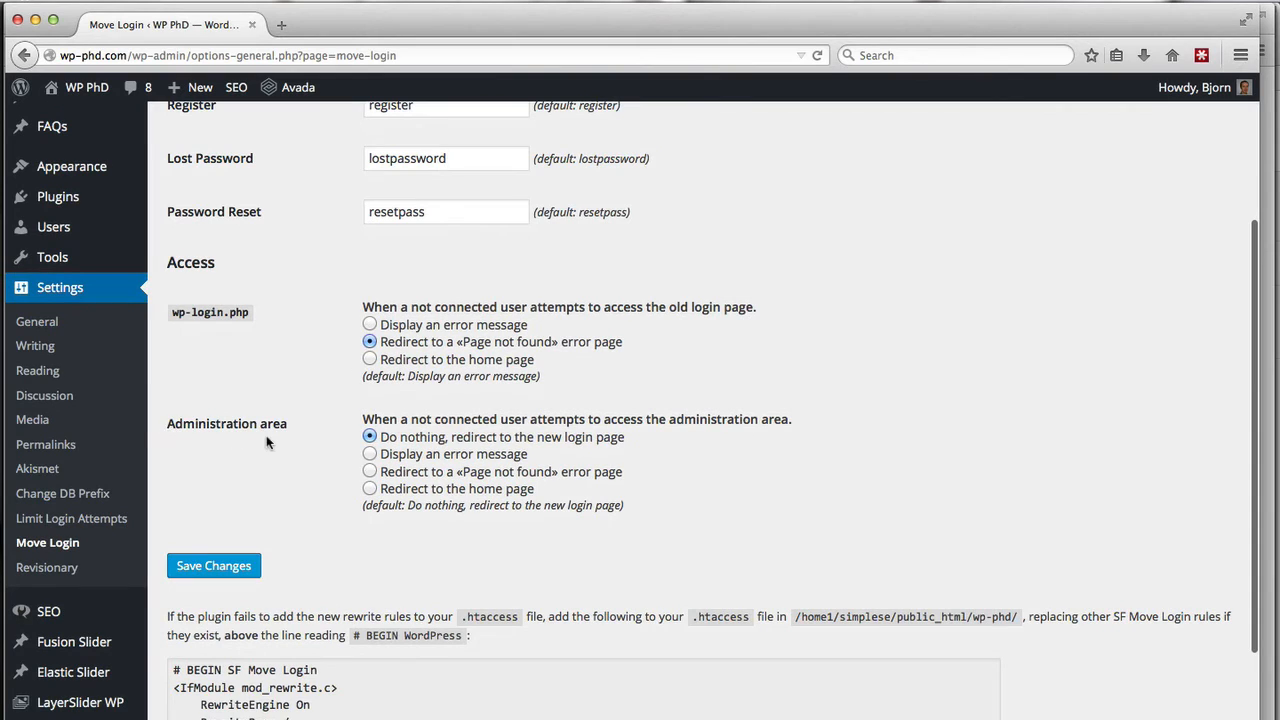
mouse_move(288, 438)
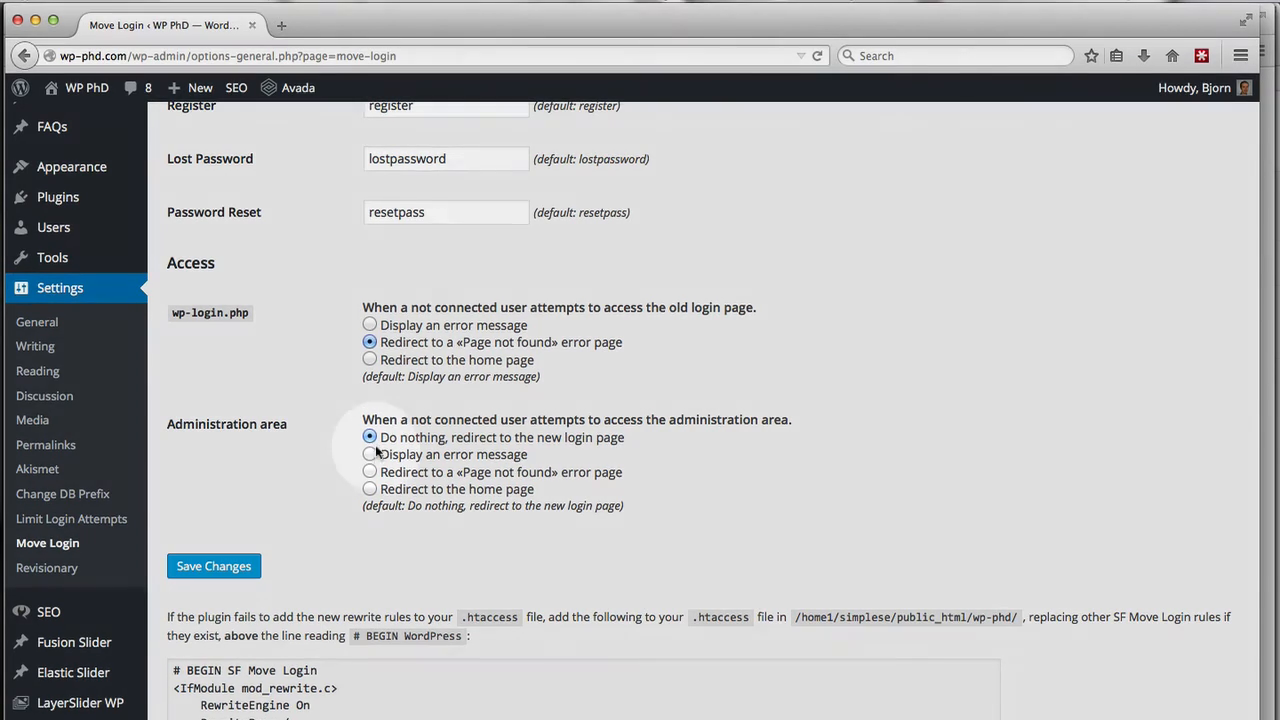
left_click(370, 472)
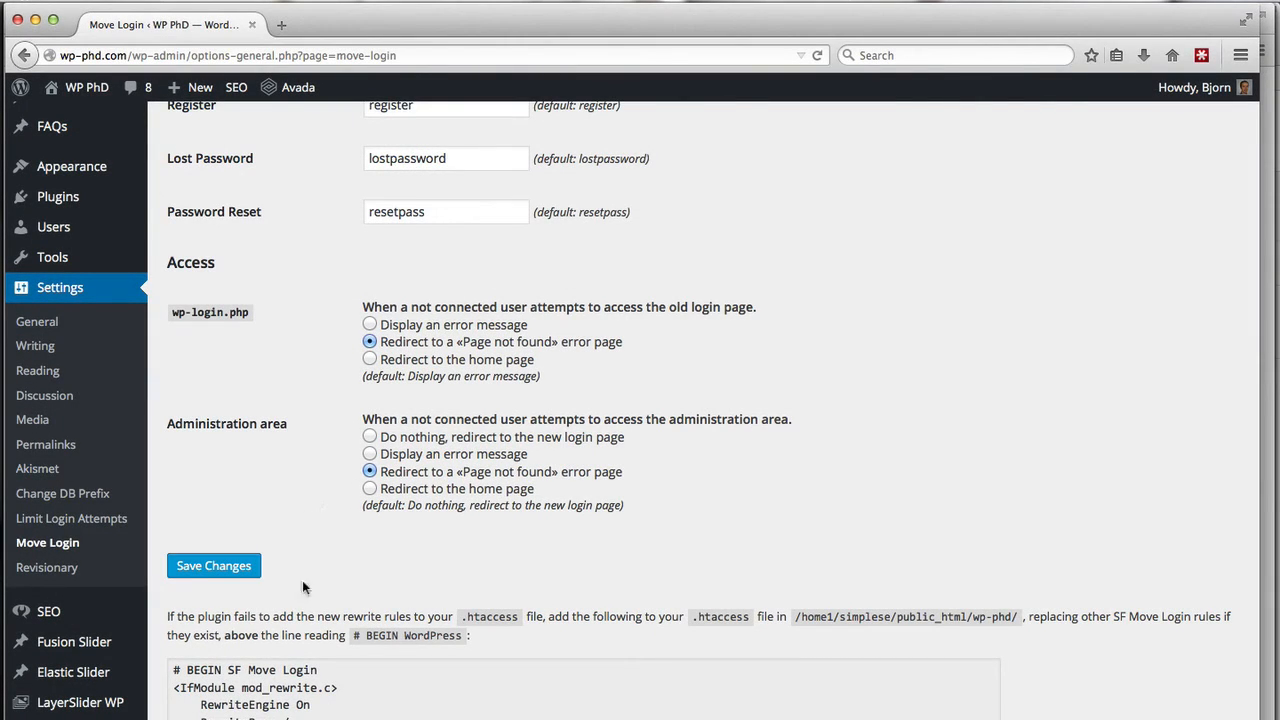
left_click(212, 564)
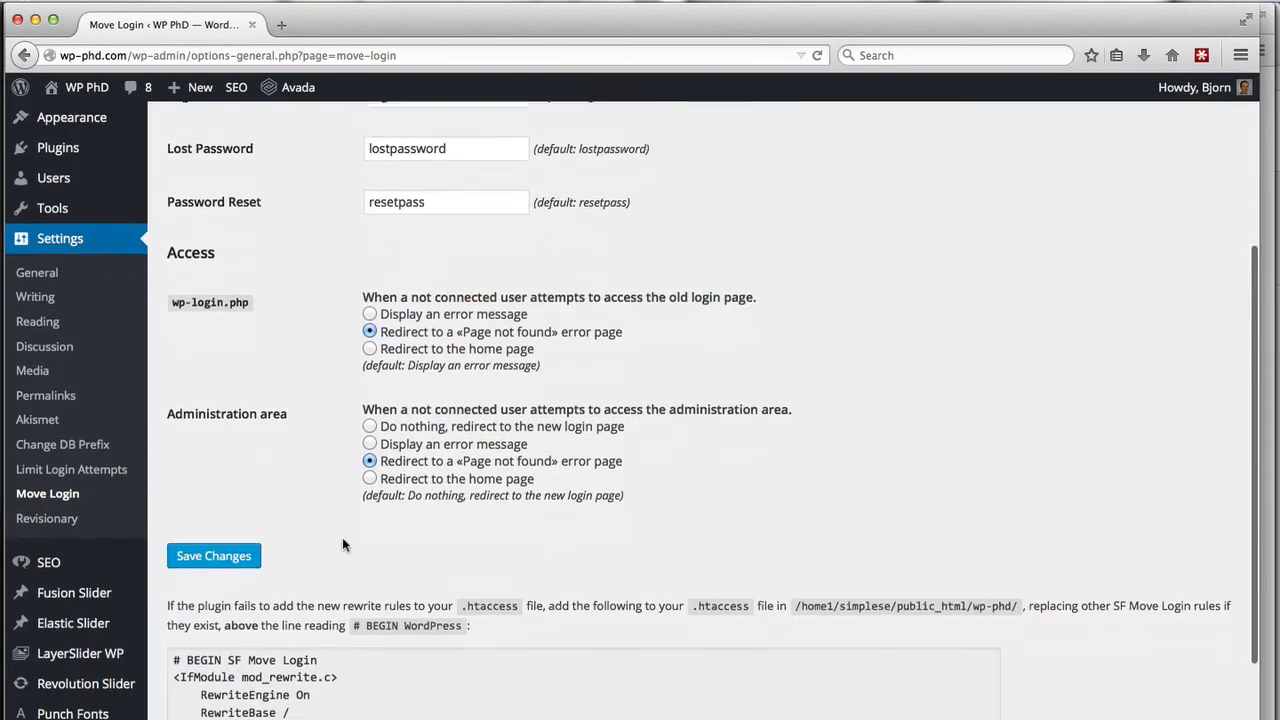
scroll("down", 3)
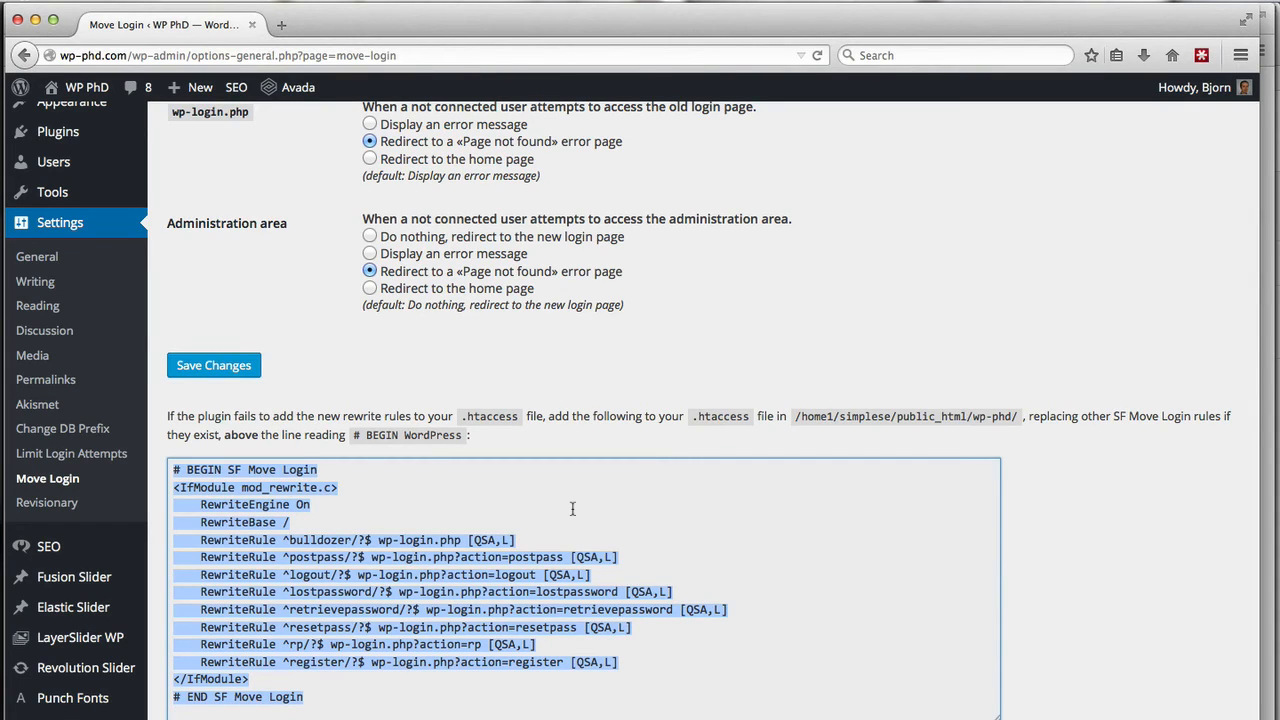
mouse_move(328, 418)
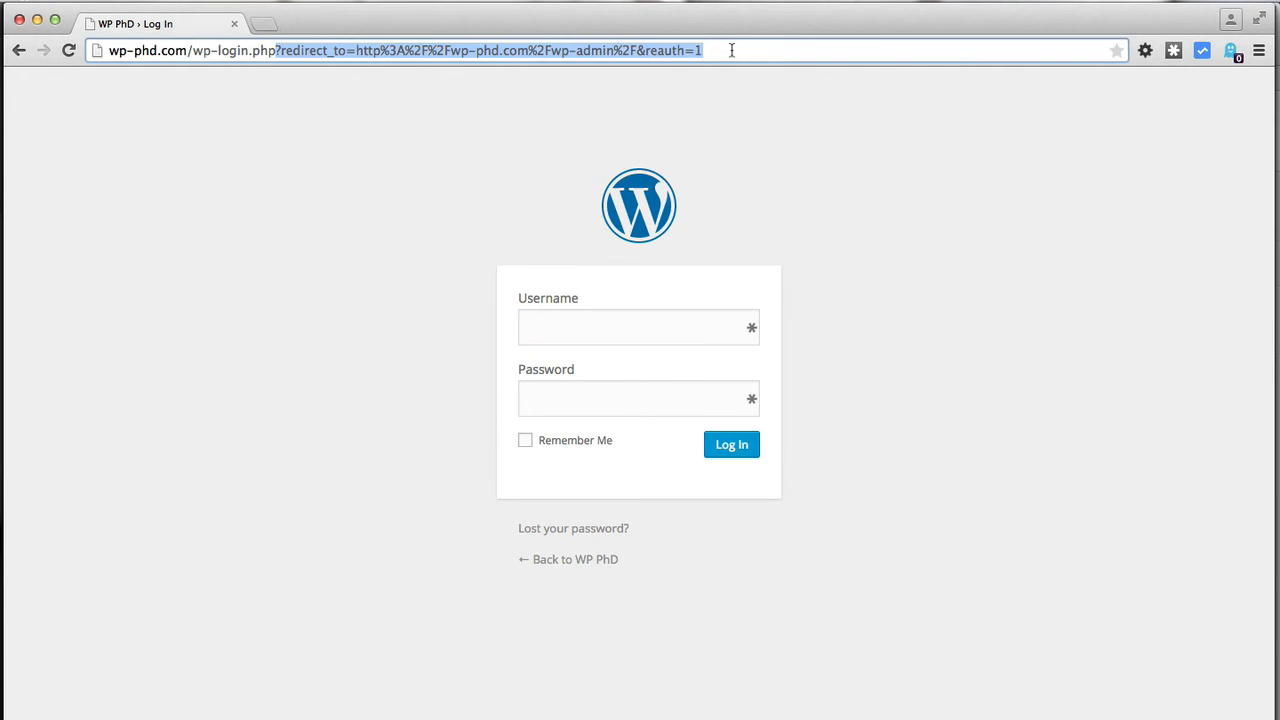
- Visit wp-phd.com/wp-login.php and then wp-admin to confirm both show the 404 page
type("wp-phd.com/wp-login.php")
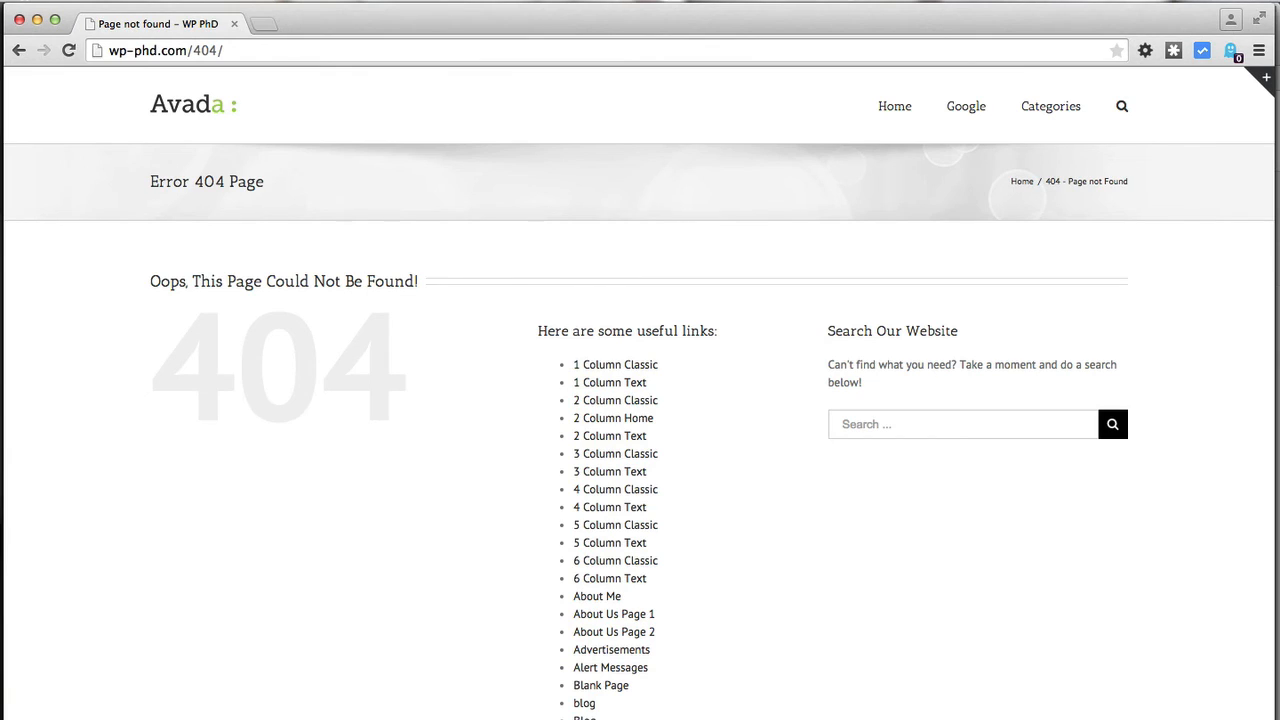
mouse_move(356, 308)
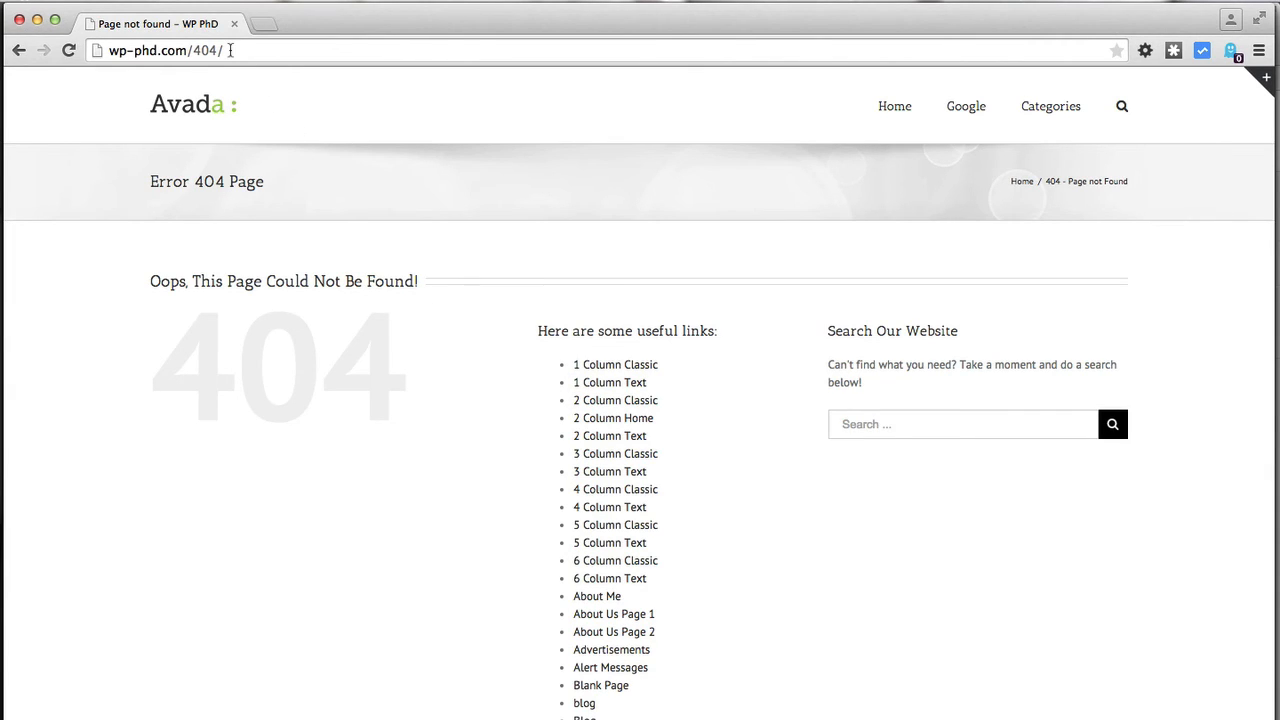
double_click(204, 50)
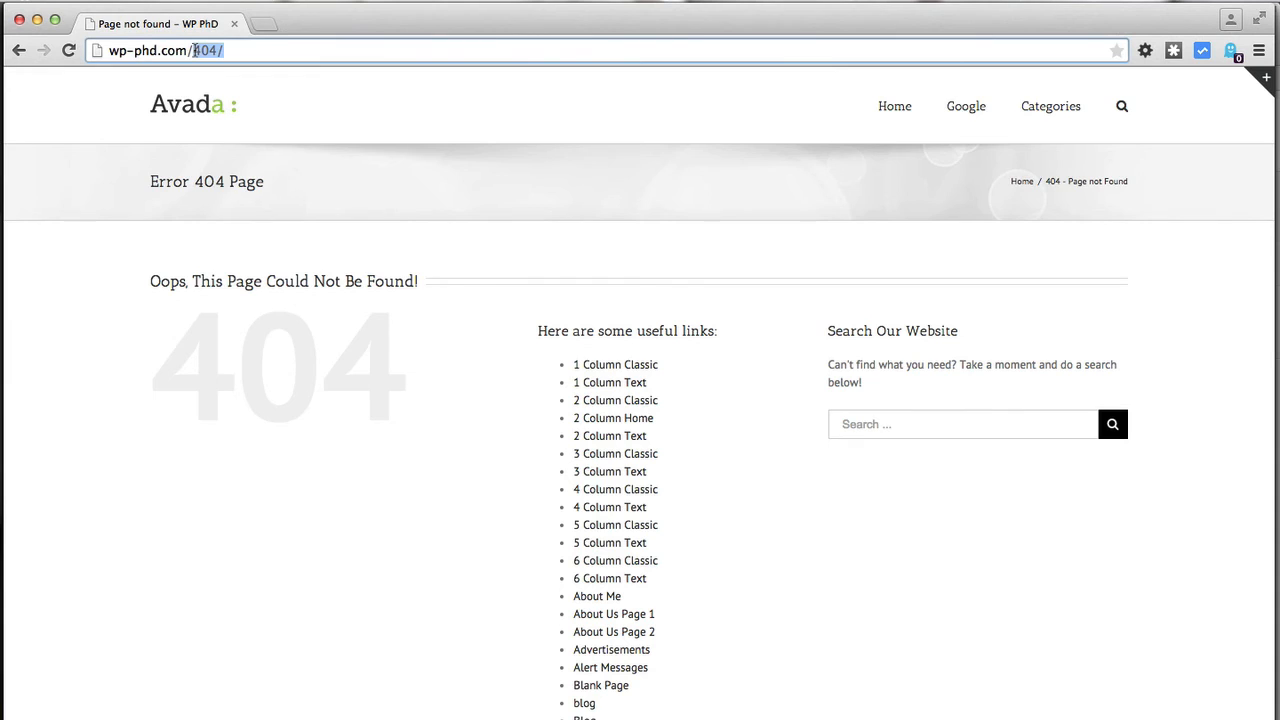
type("wp-admin")
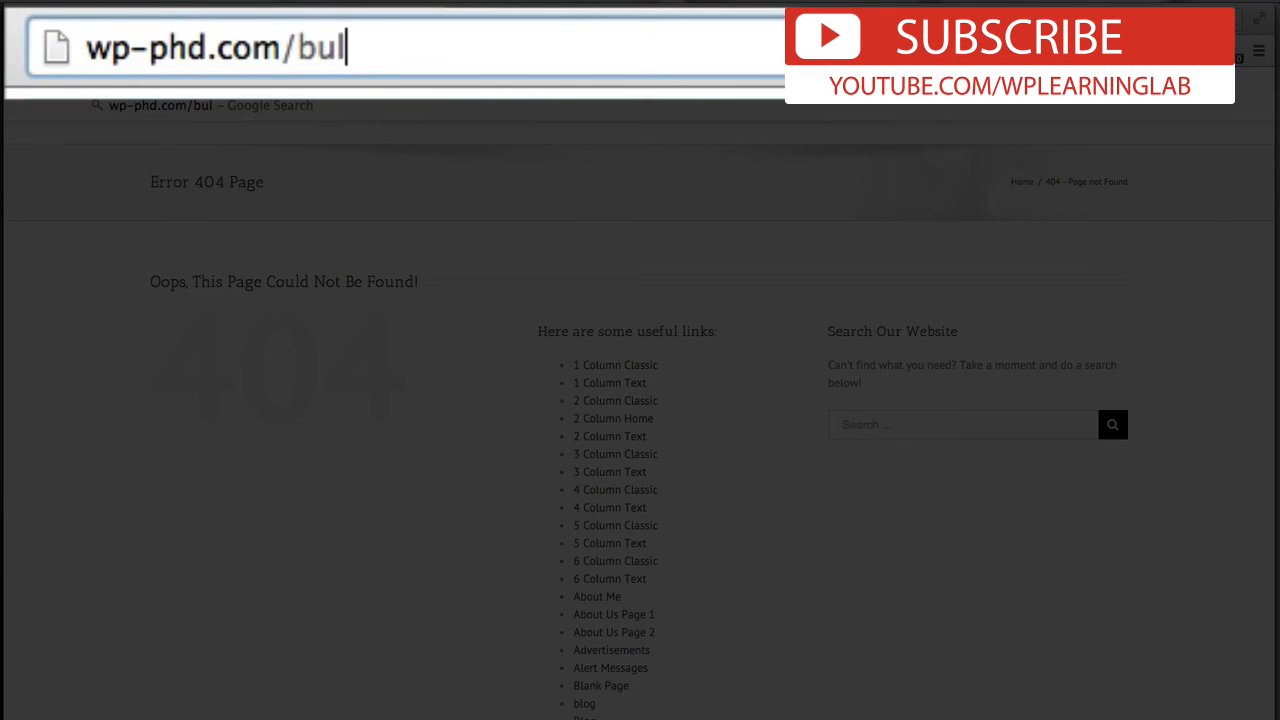
- Visit wp-phd.com/bulldozer to confirm the login form loads at the new address
type("ldozer")
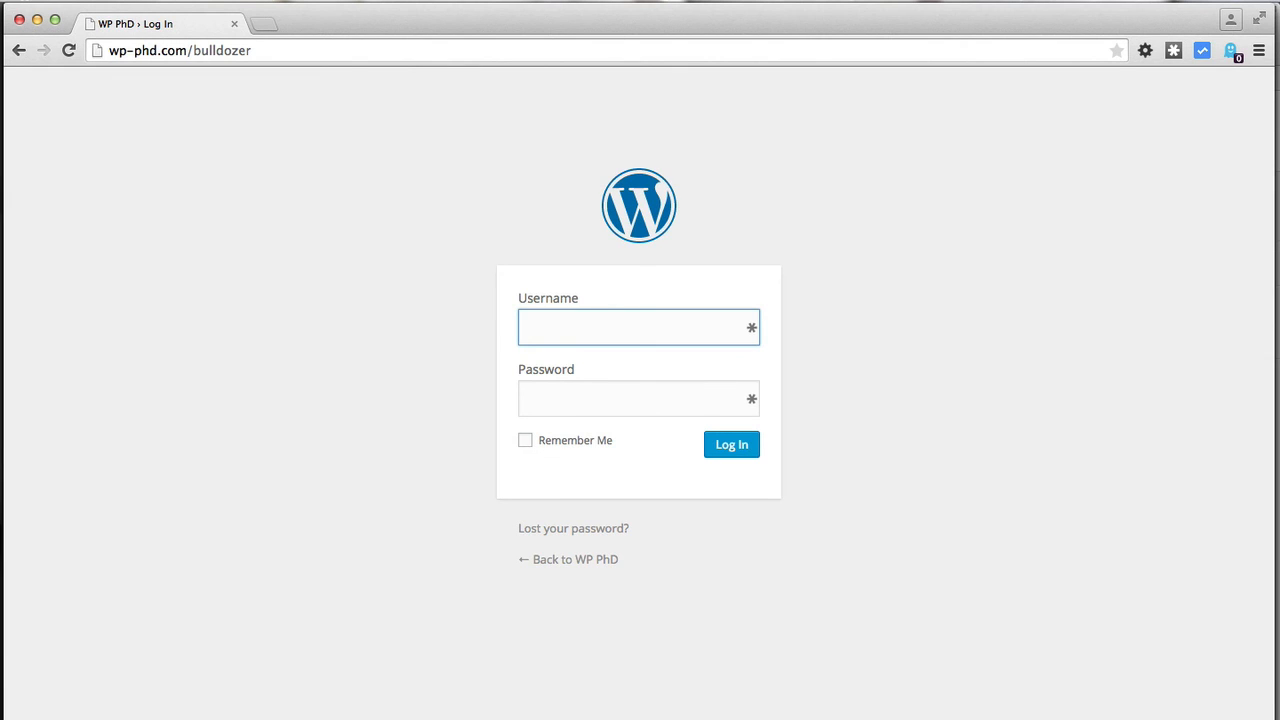
left_click(640, 328)
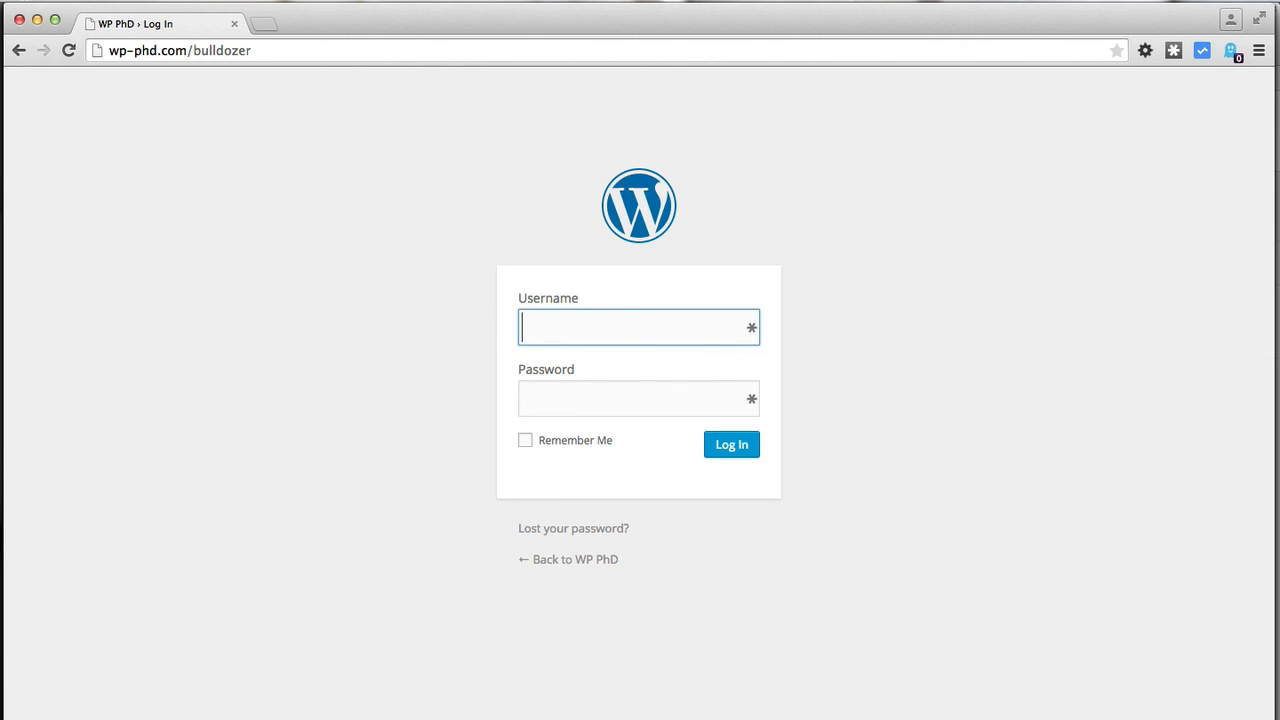